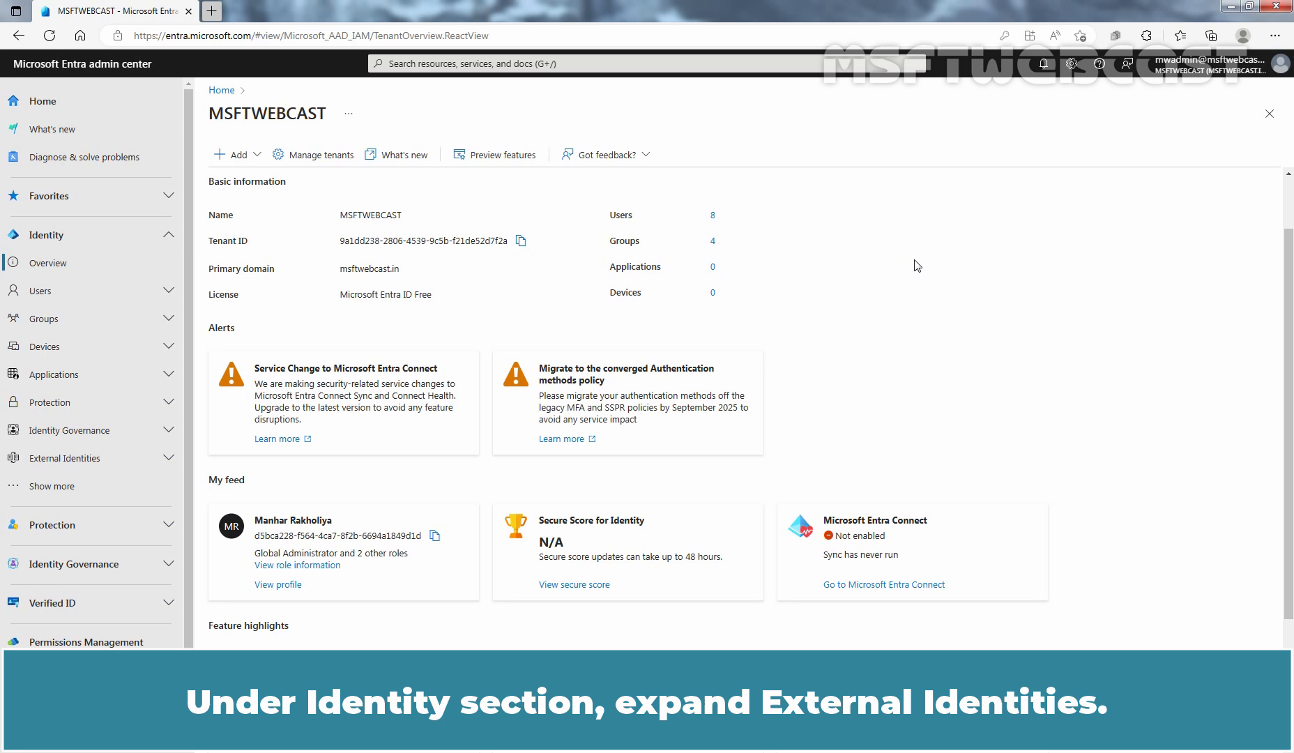
Show the External collaboration settings under External Identities for the MSFTWEBCAST tenant
left_click(64, 459)
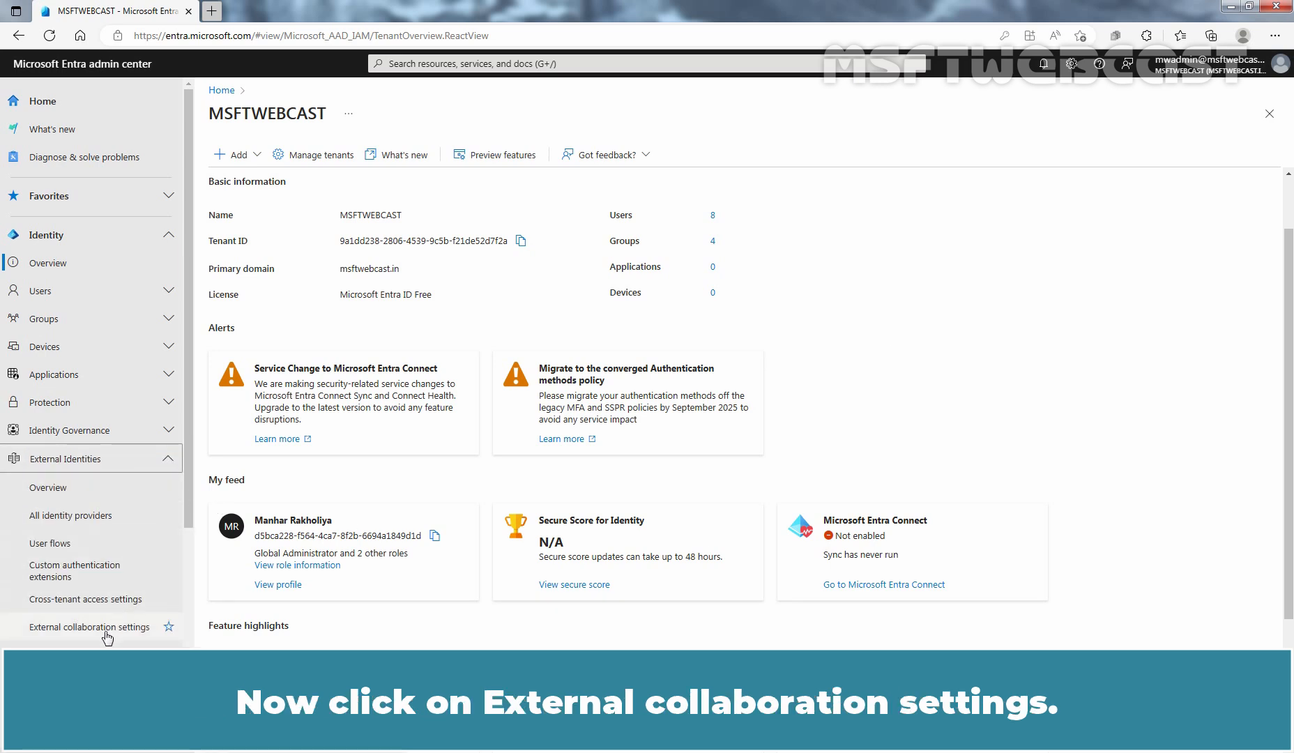
left_click(88, 626)
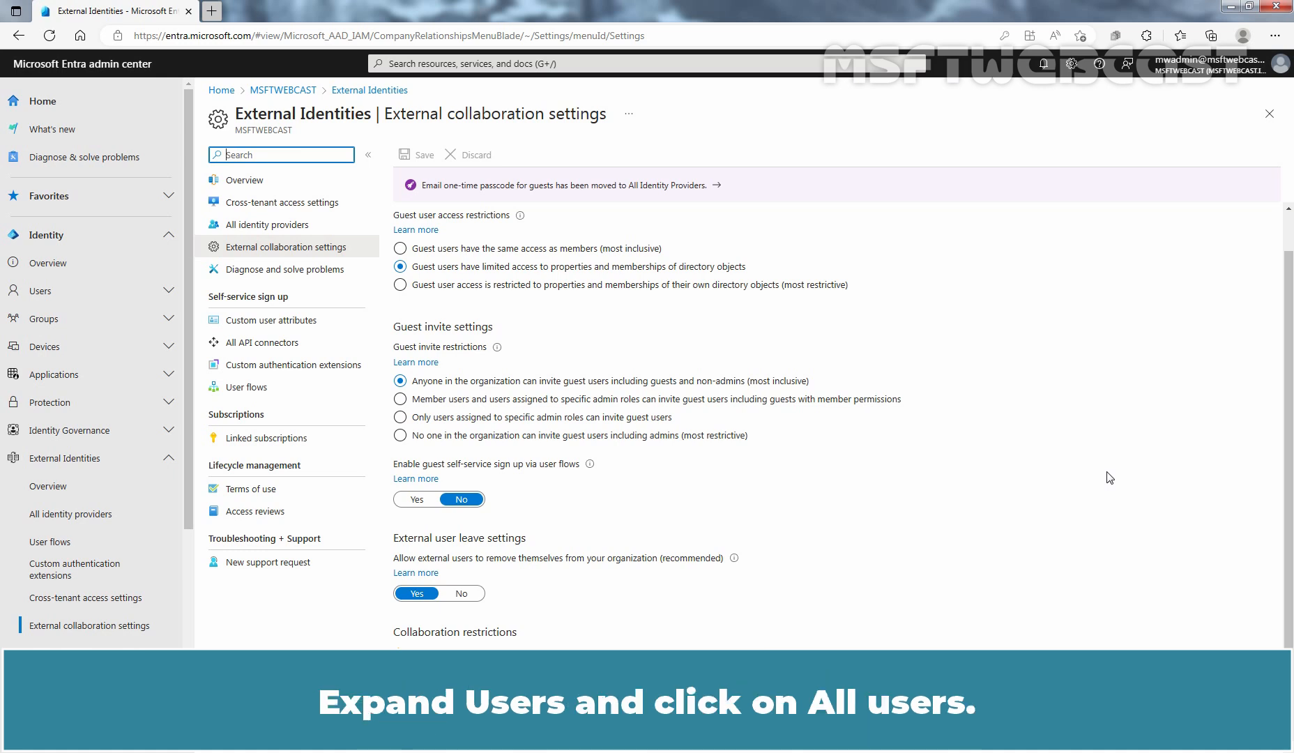
From All users, start a New user > Invite external user form for the guest
left_click(37, 290)
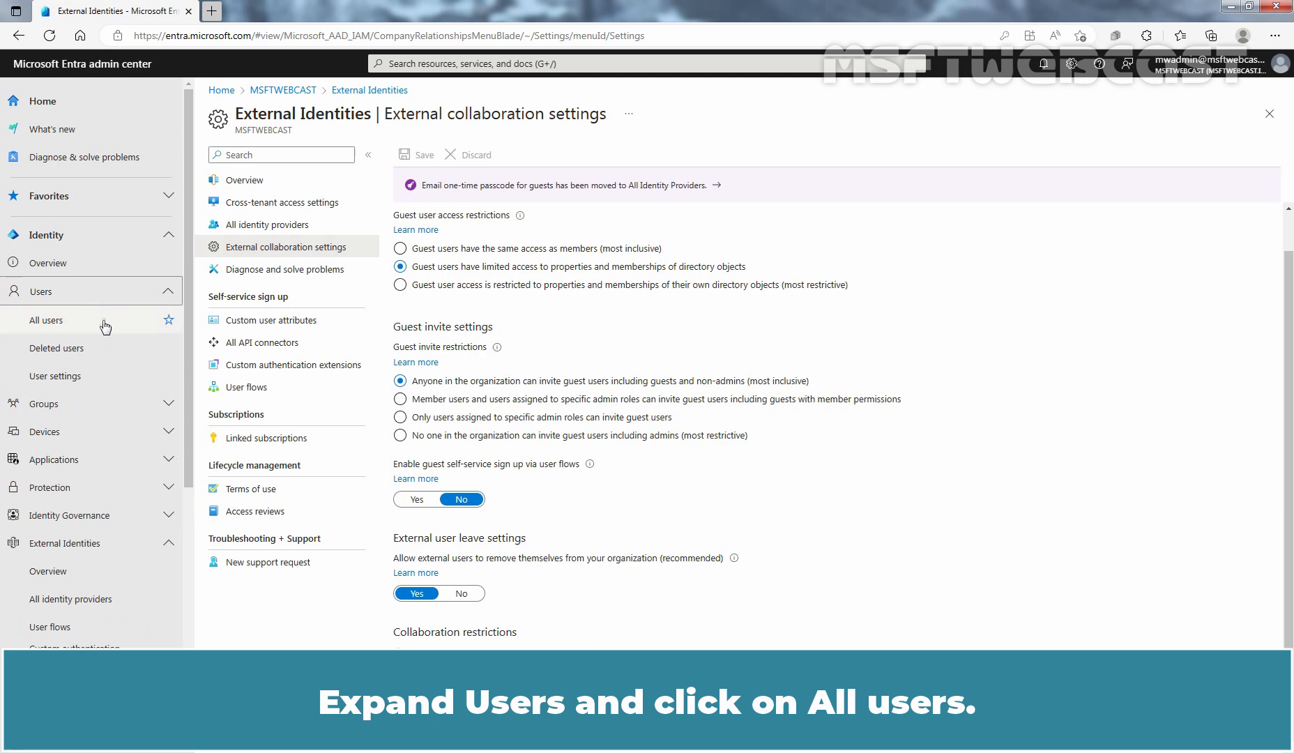
left_click(46, 319)
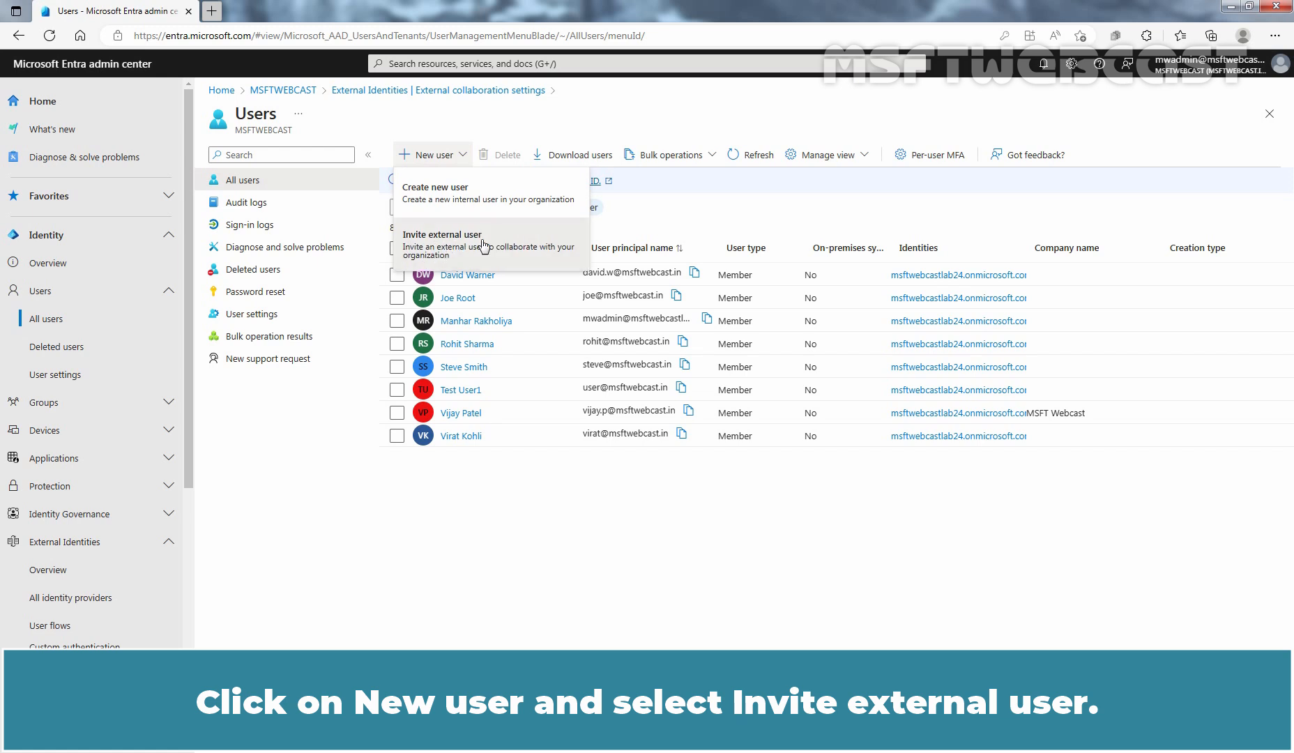
left_click(441, 239)
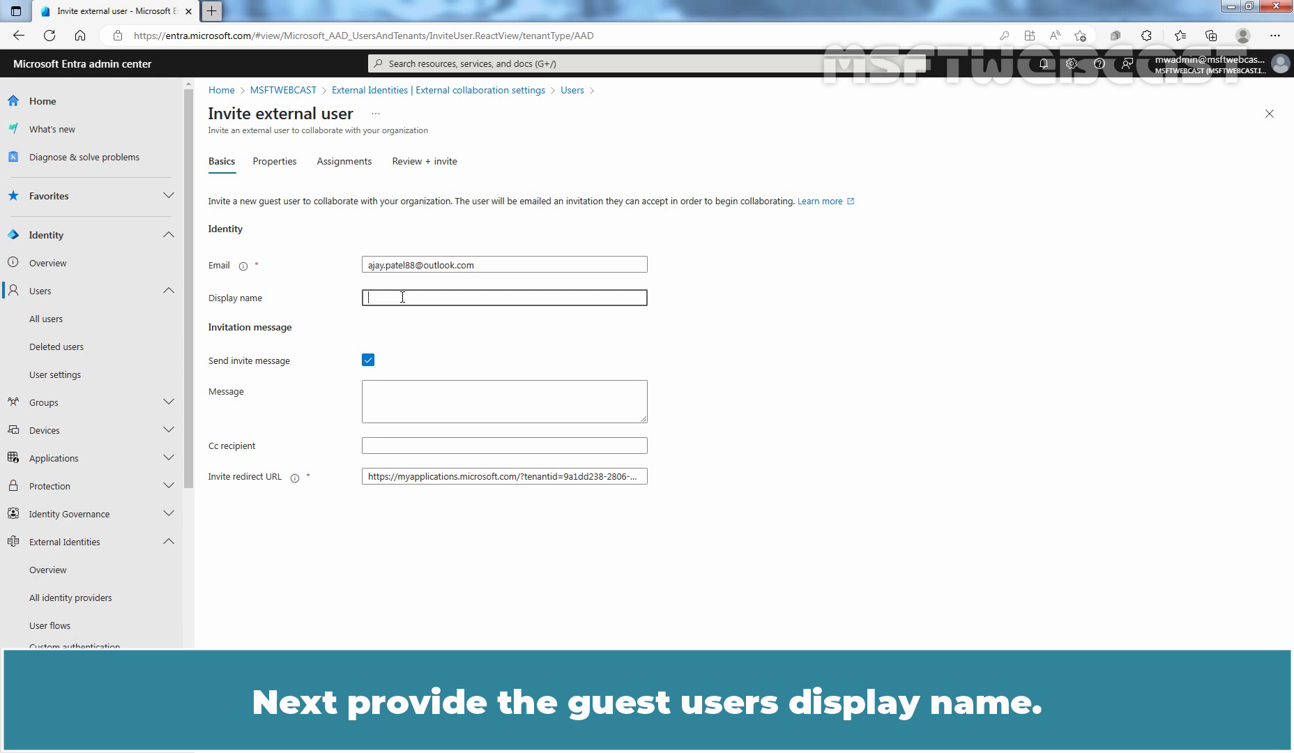
type("Ajay Patel")
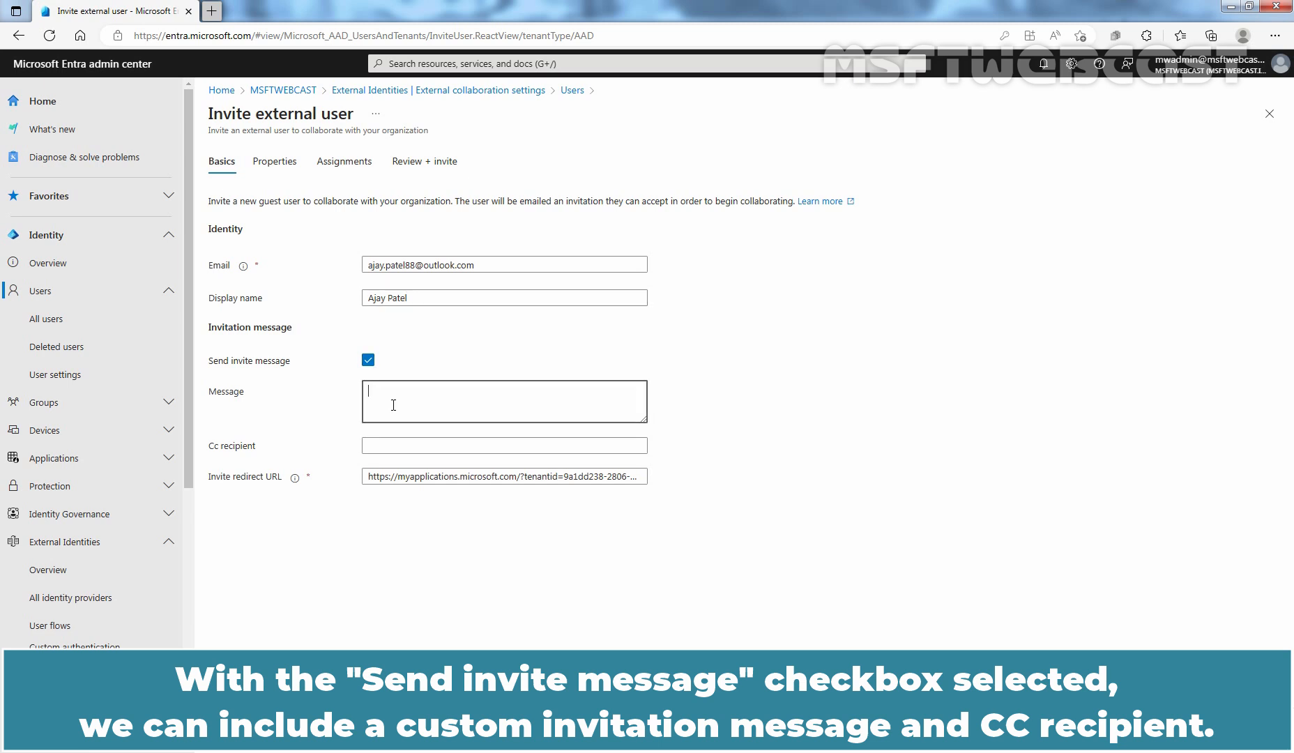
type("Type your custom invitation message here")
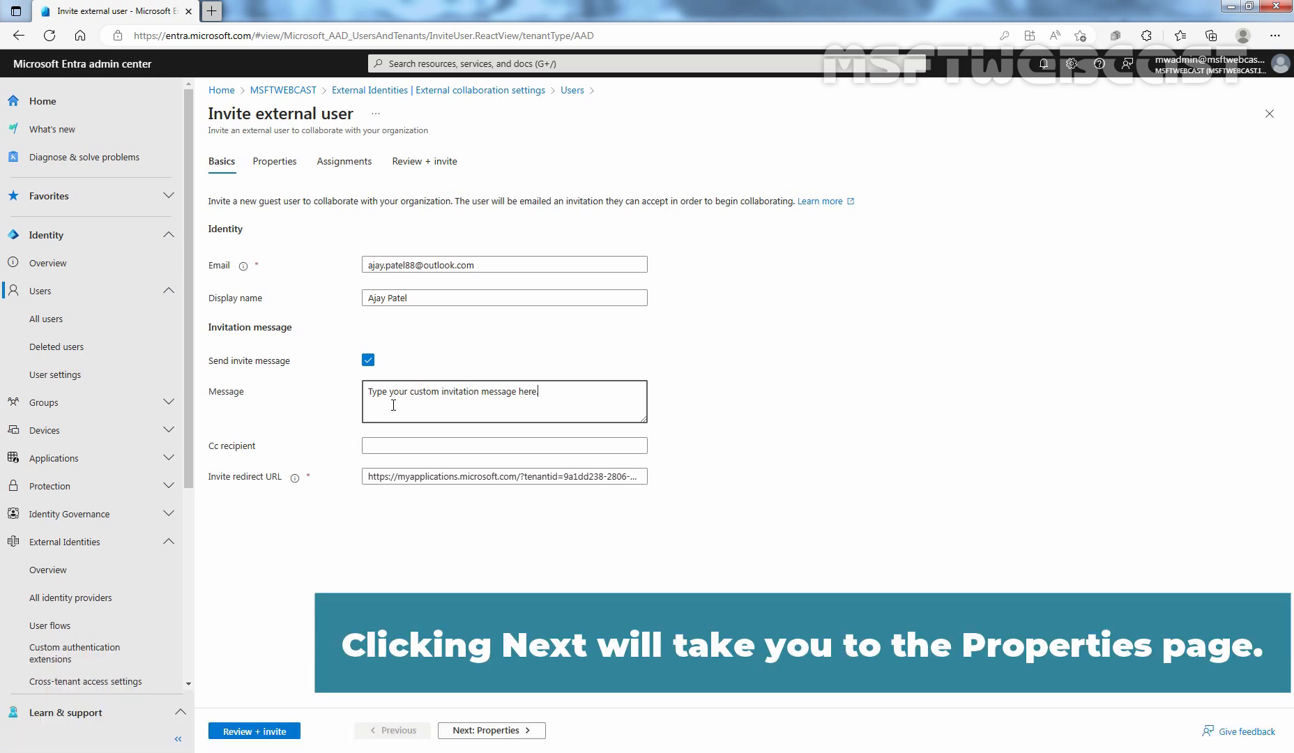
mouse_move(491, 730)
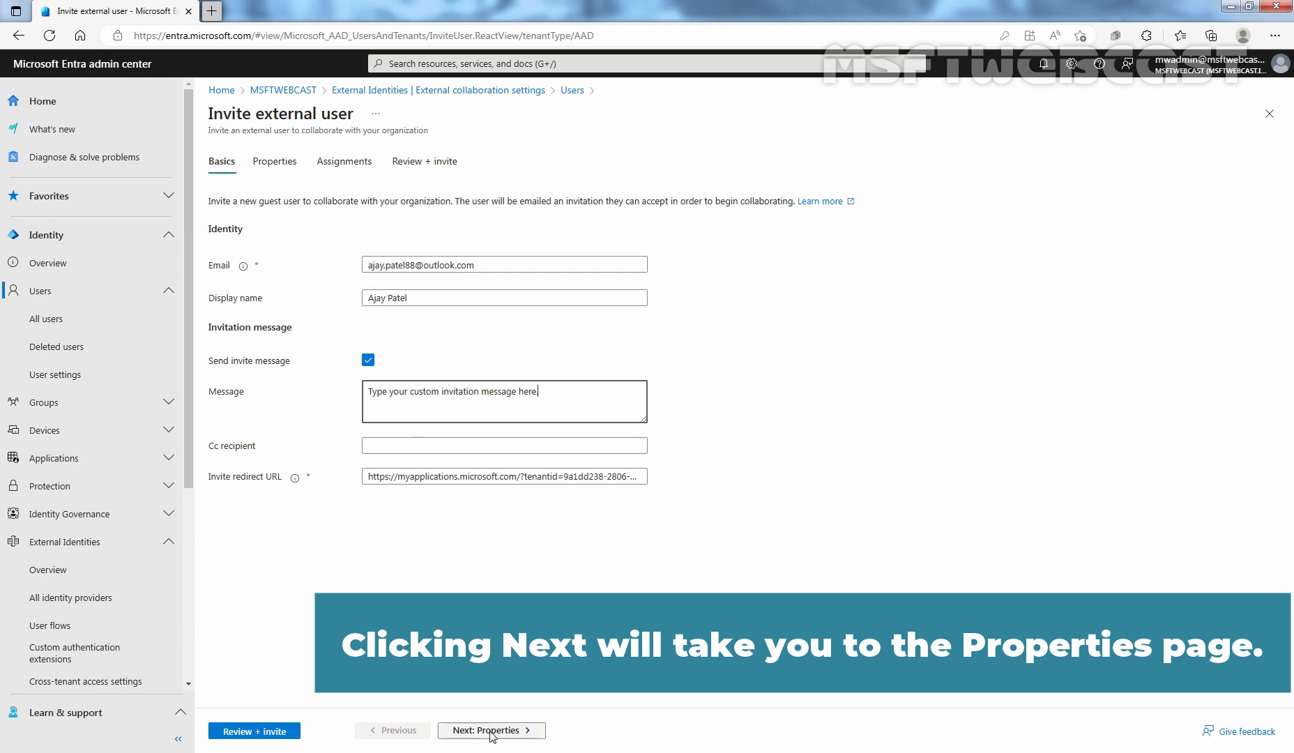
left_click(490, 730)
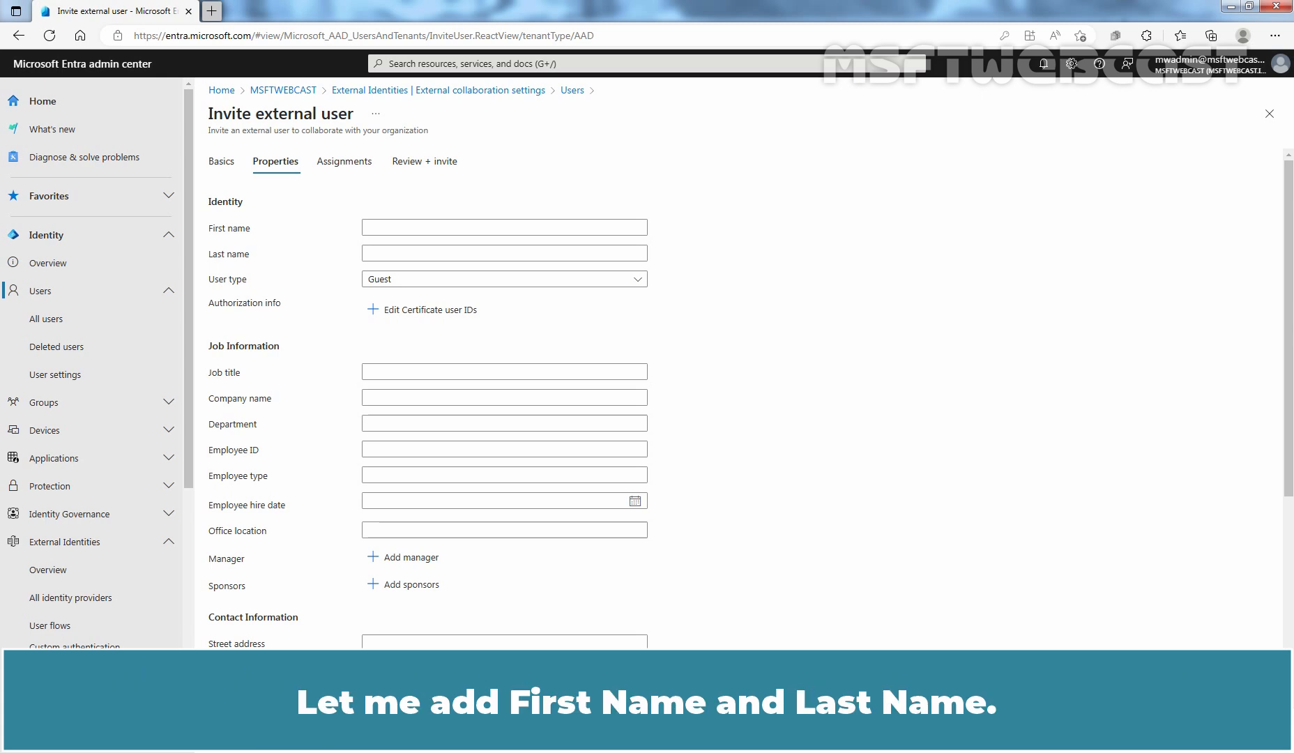
left_click(503, 228)
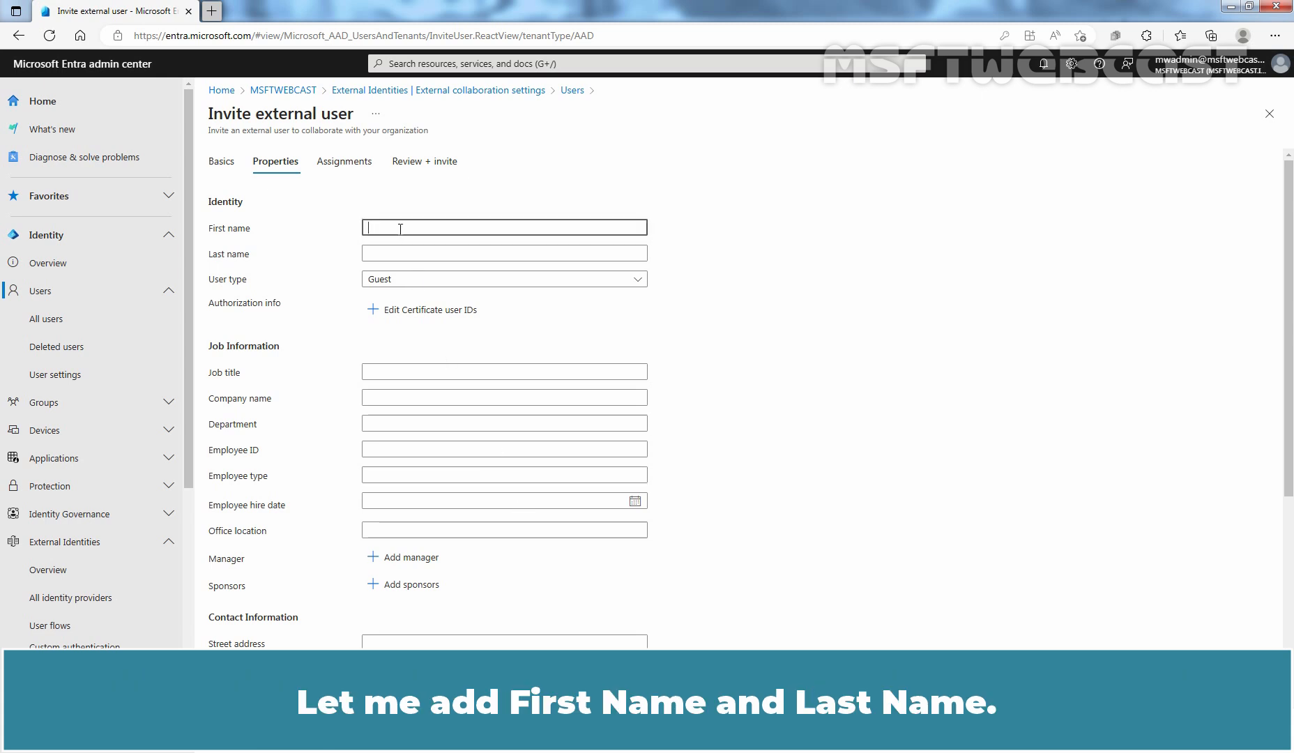
left_click(345, 161)
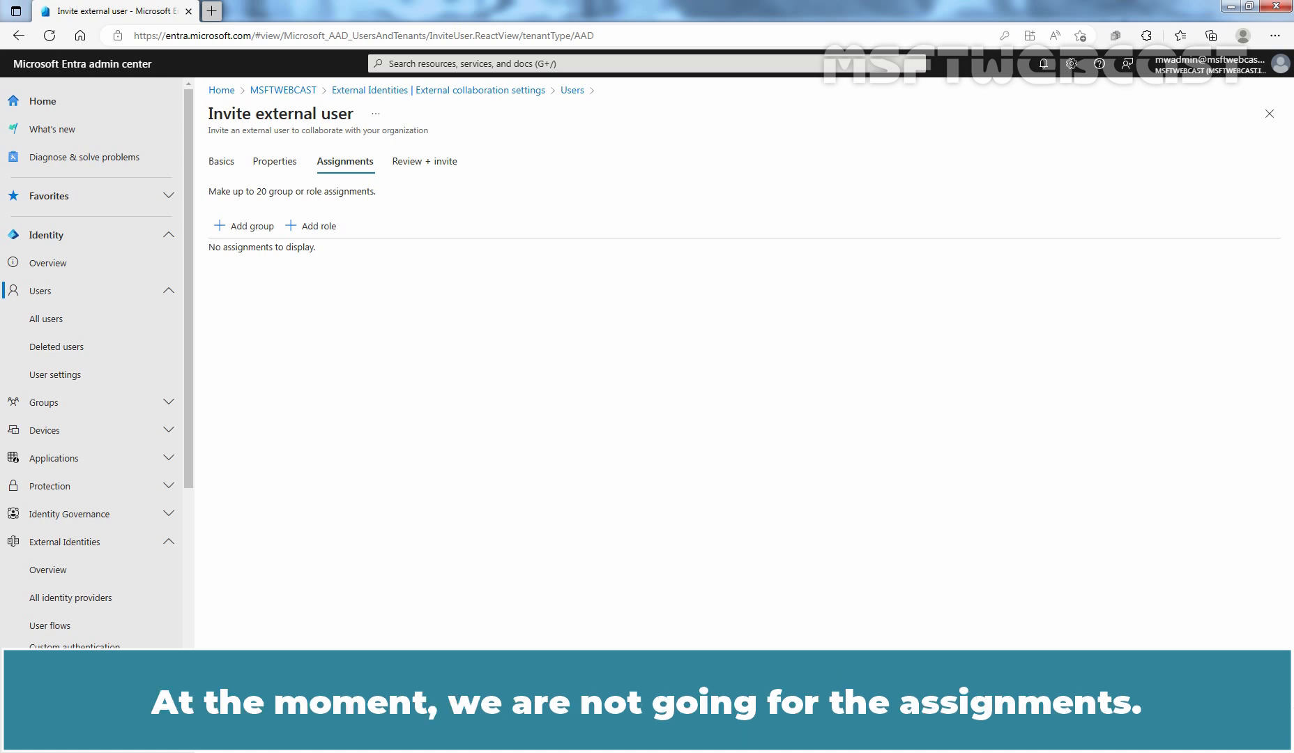
left_click(426, 161)
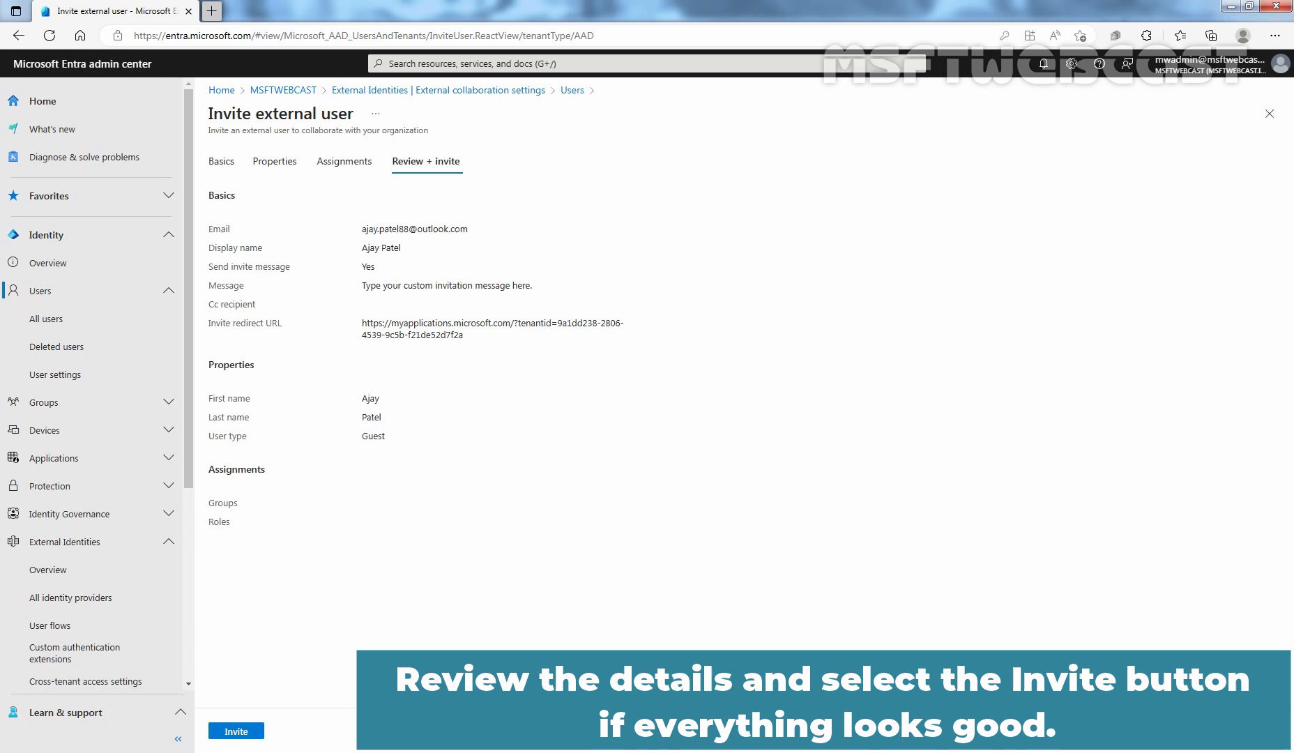
left_click(236, 731)
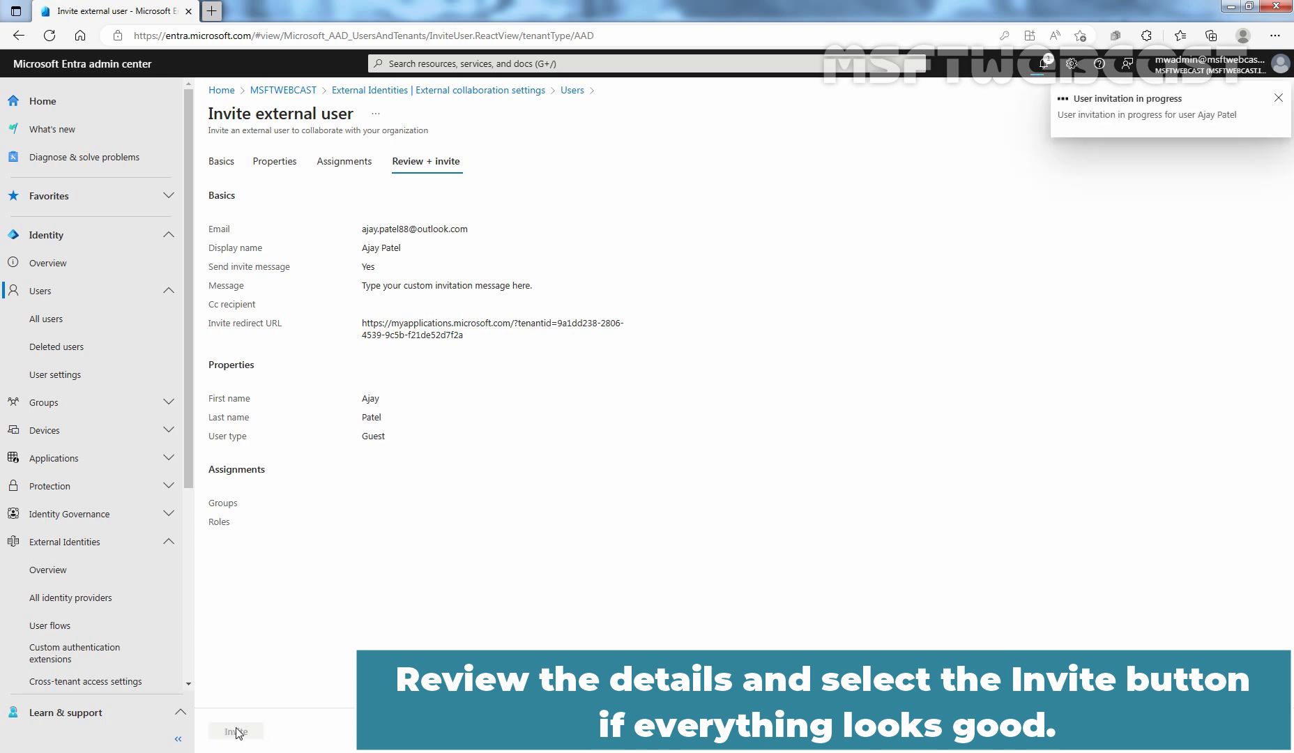
left_click(237, 731)
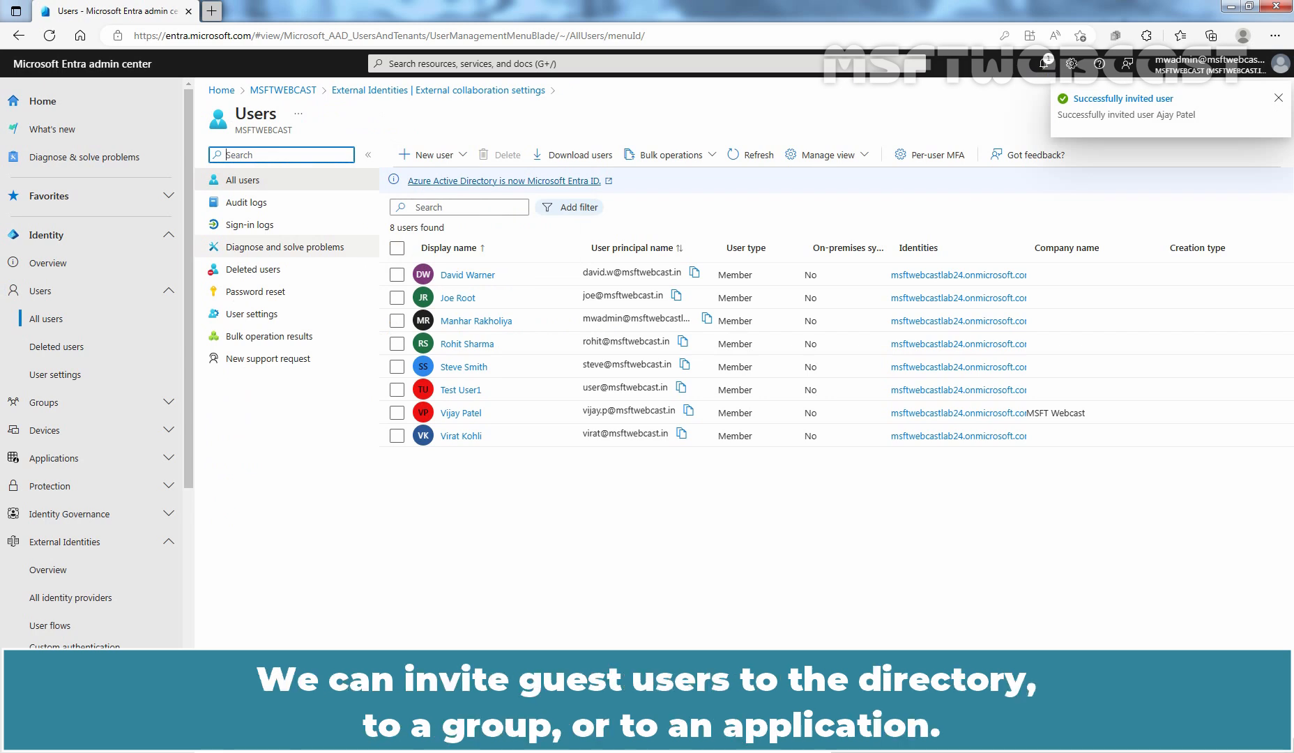
left_click(1279, 98)
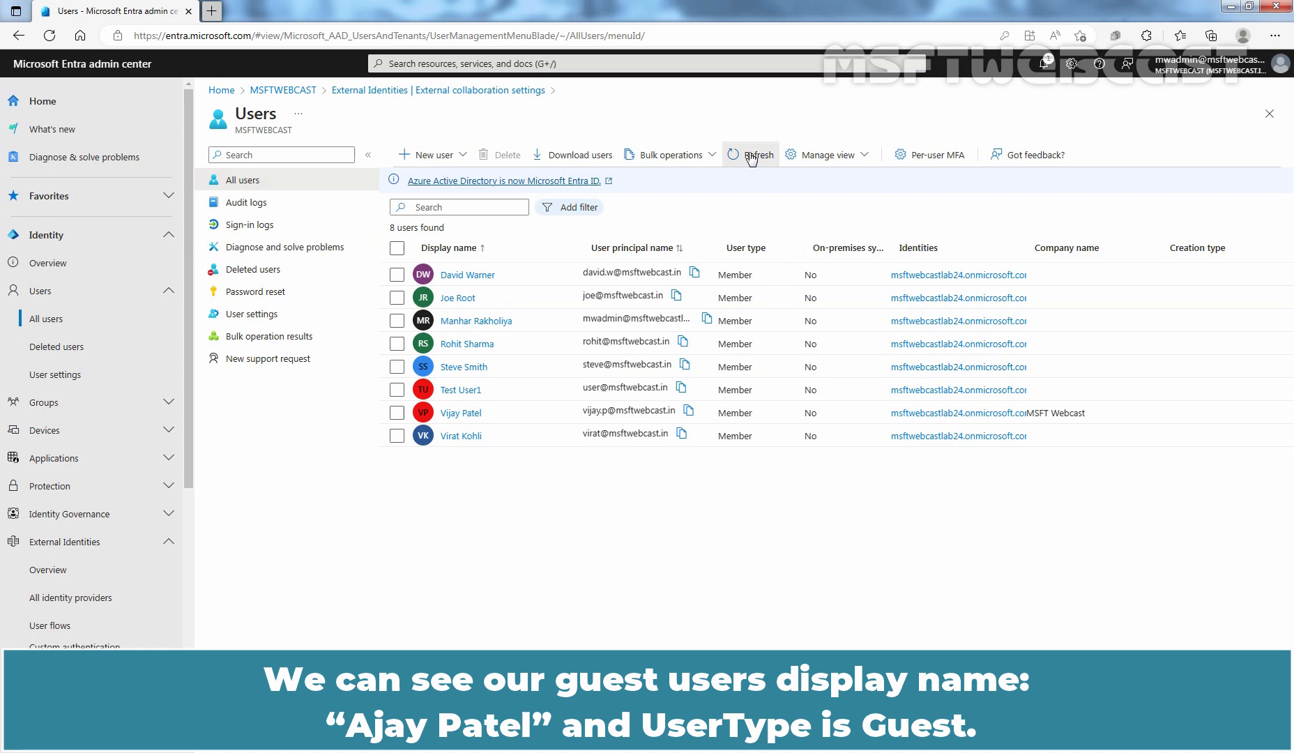
left_click(749, 154)
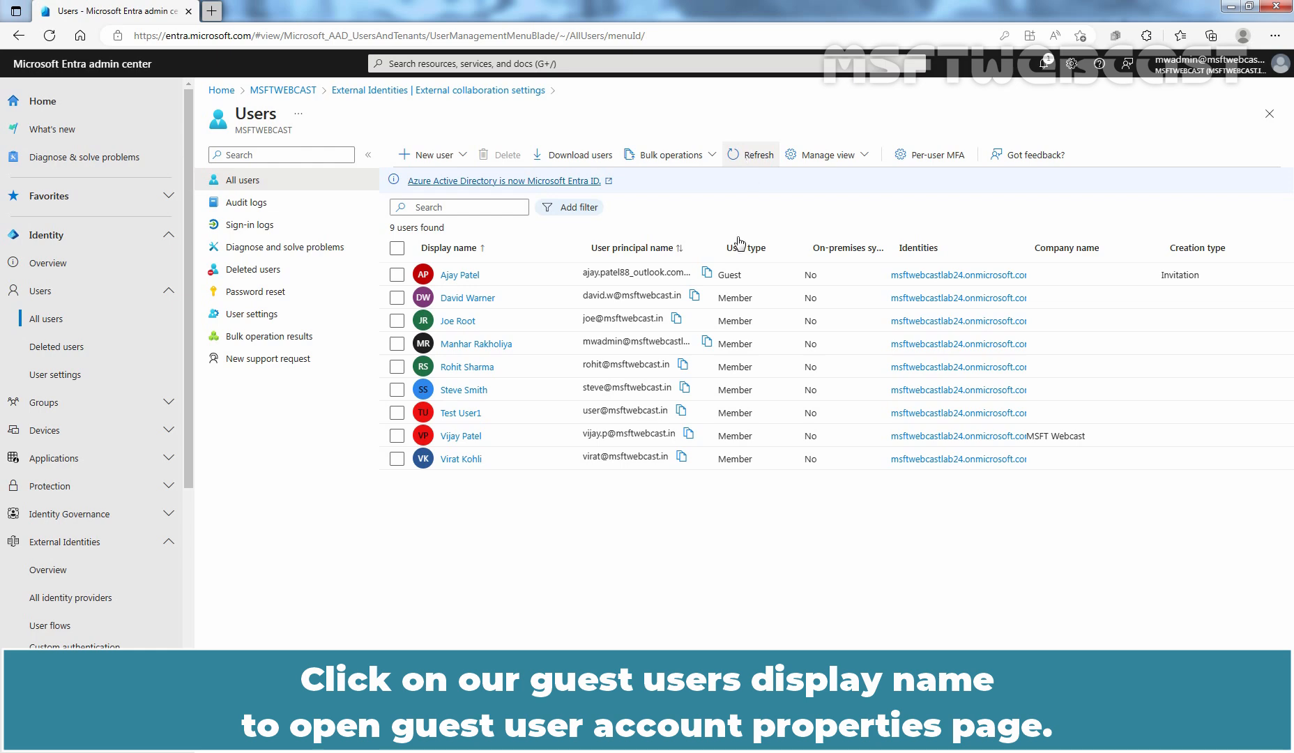
left_click(459, 274)
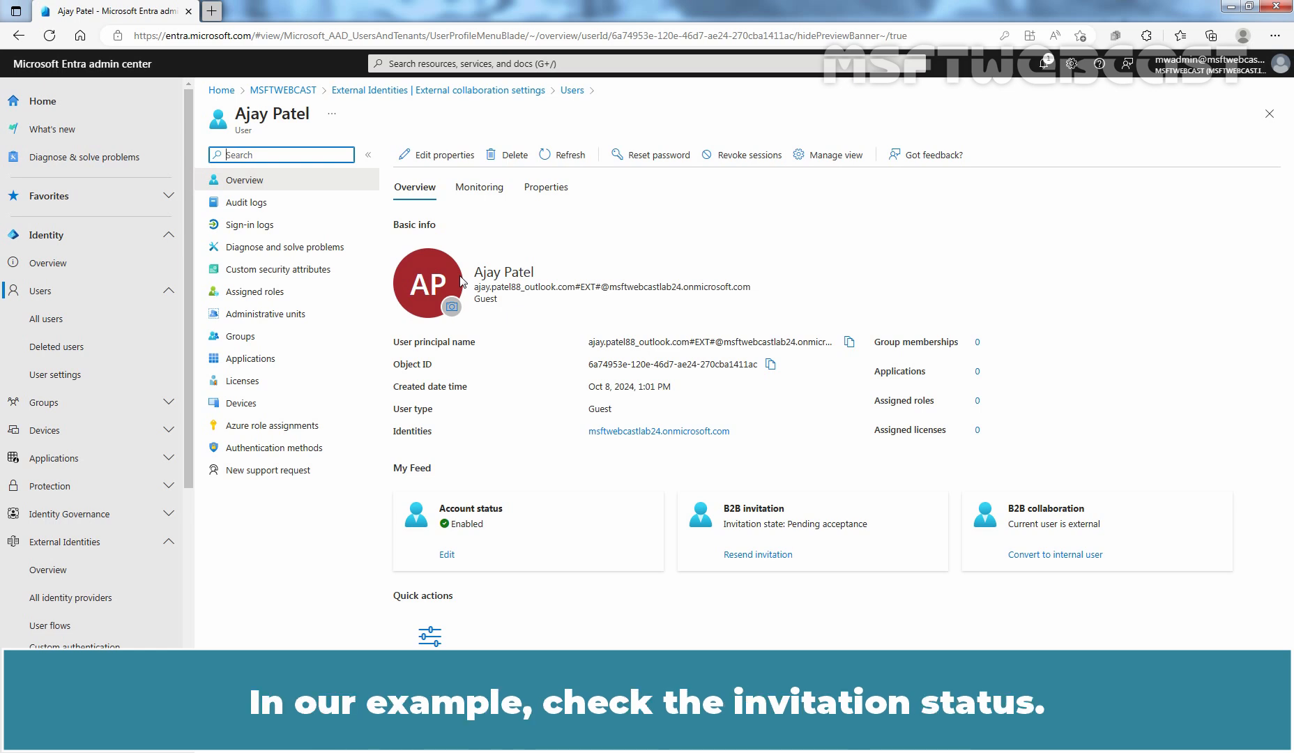
mouse_move(844, 554)
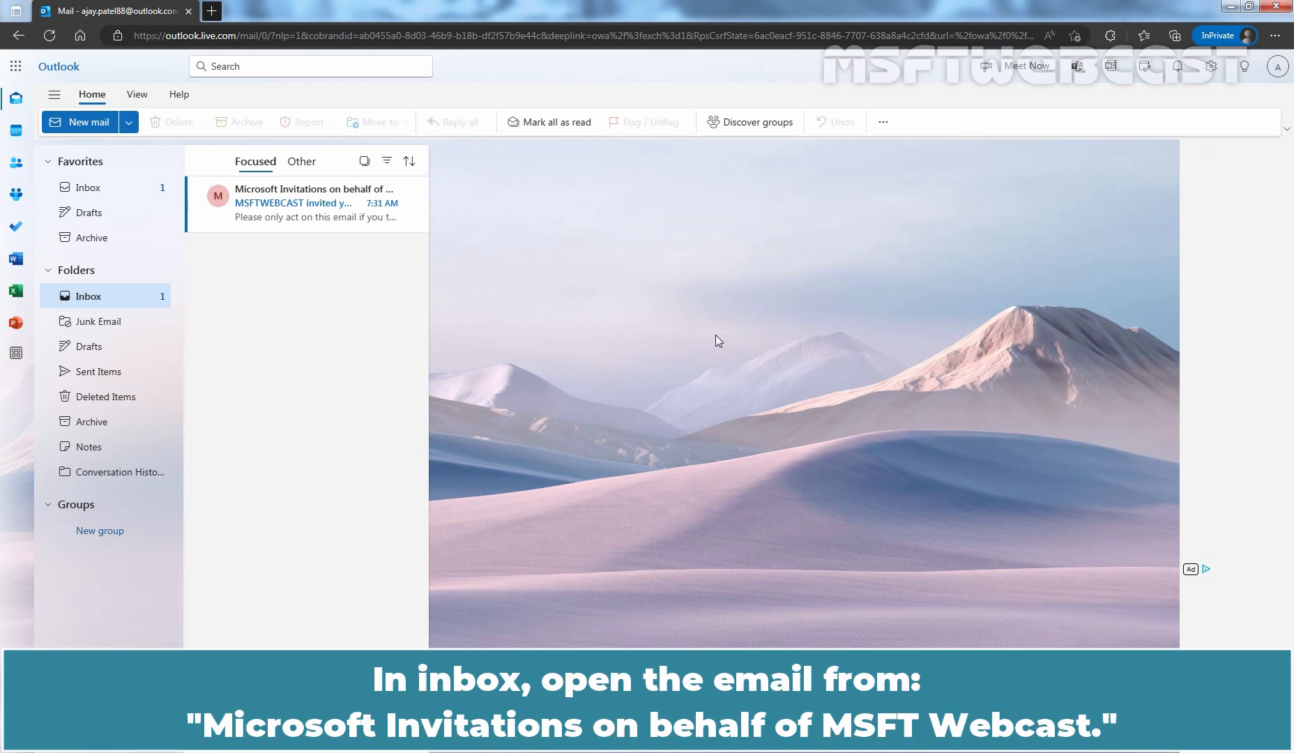
Read the MSFTWEBCAST invitation email in Outlook and follow its Accept invitation link
left_click(314, 202)
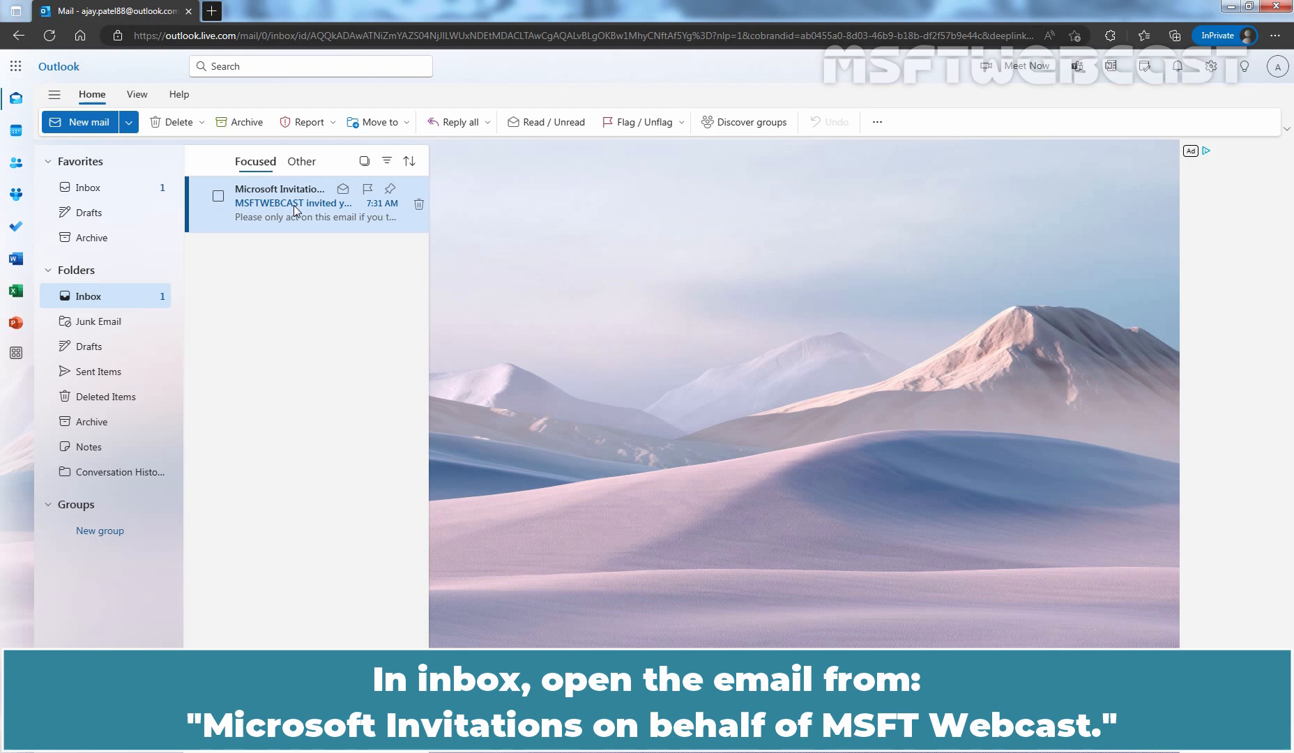
left_click(292, 202)
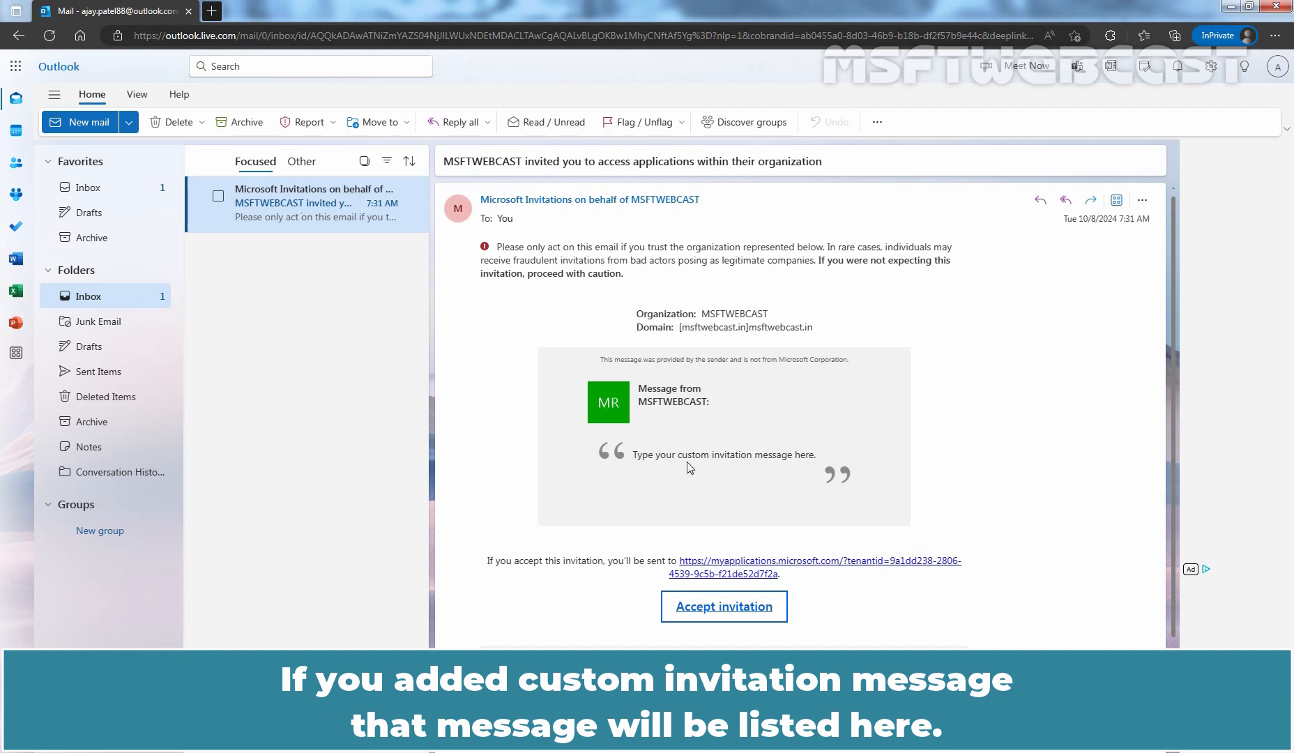
mouse_move(700, 476)
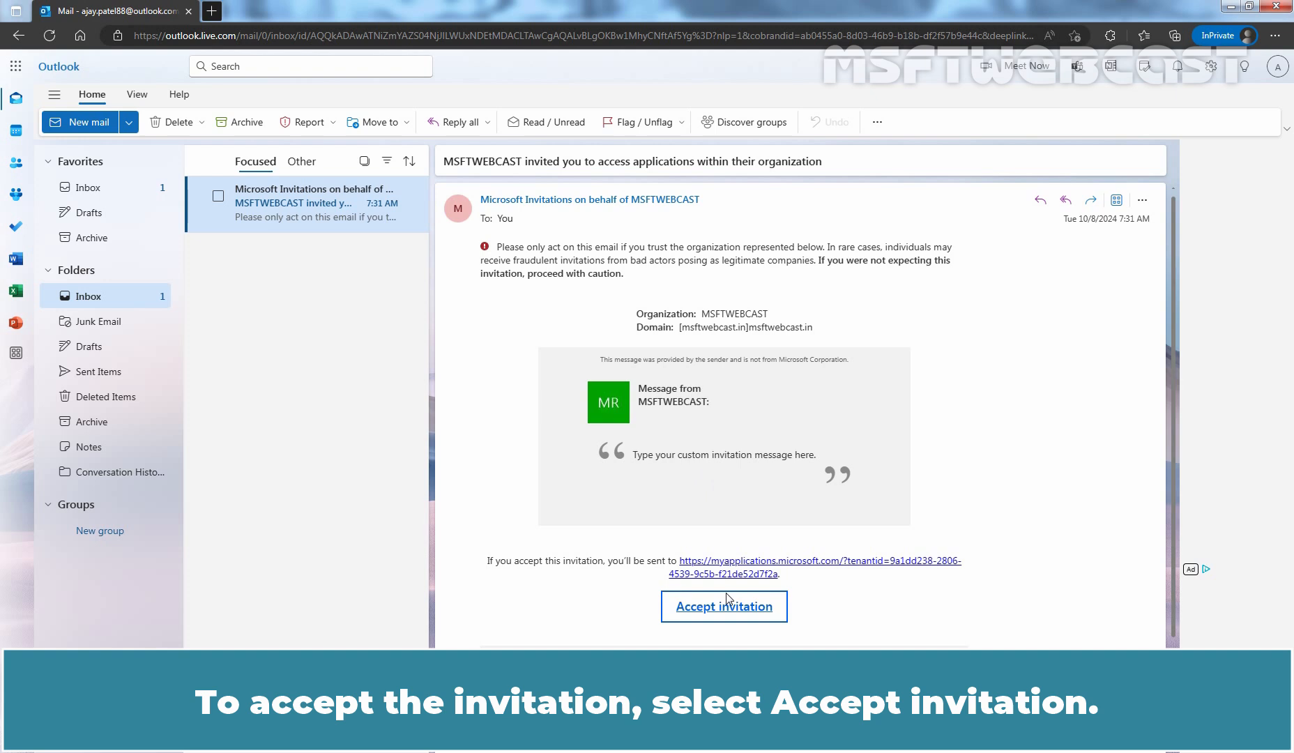
left_click(724, 606)
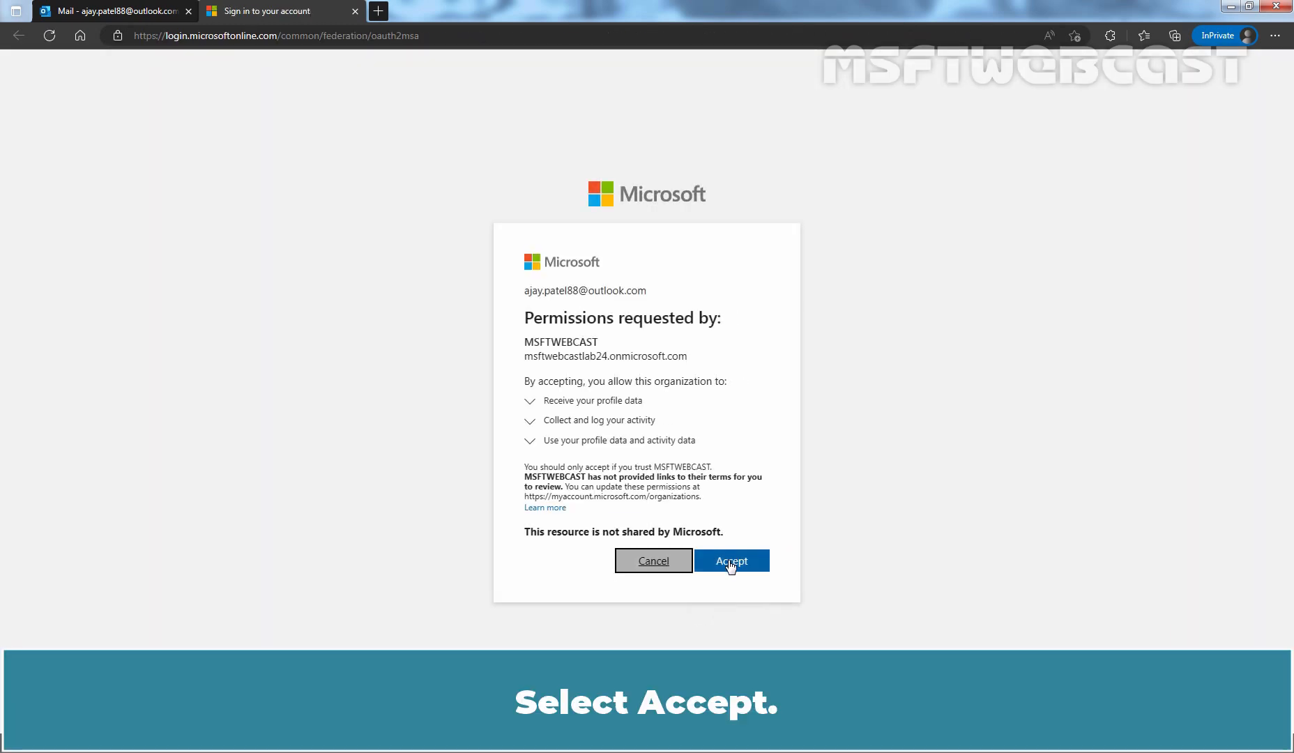
left_click(730, 560)
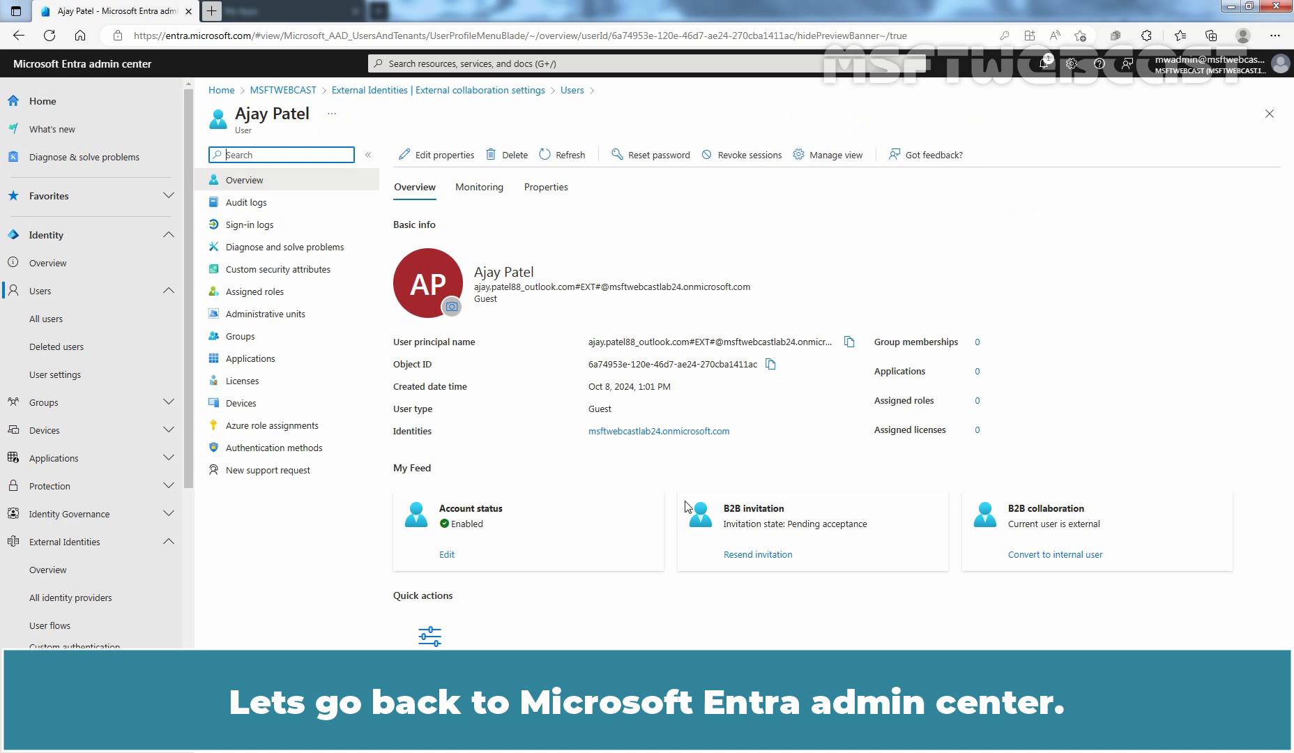
mouse_move(569, 159)
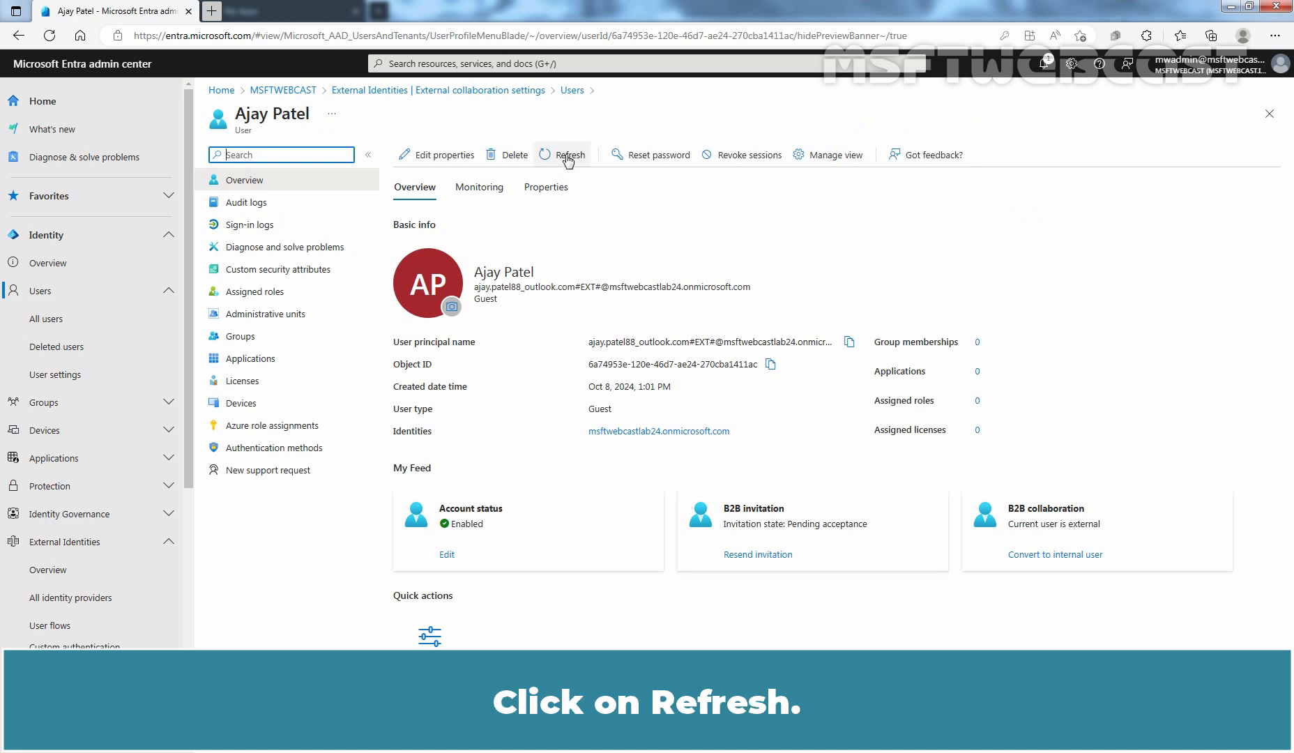
left_click(568, 154)
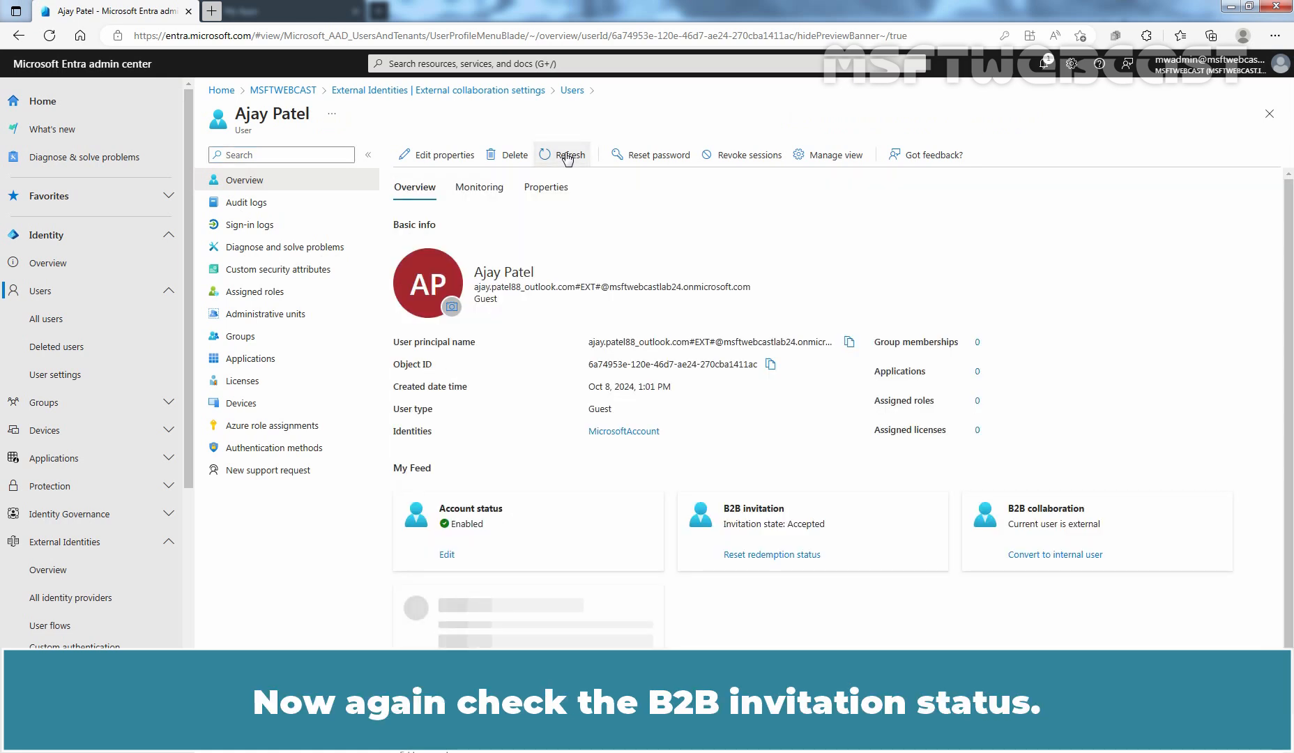
left_click(569, 154)
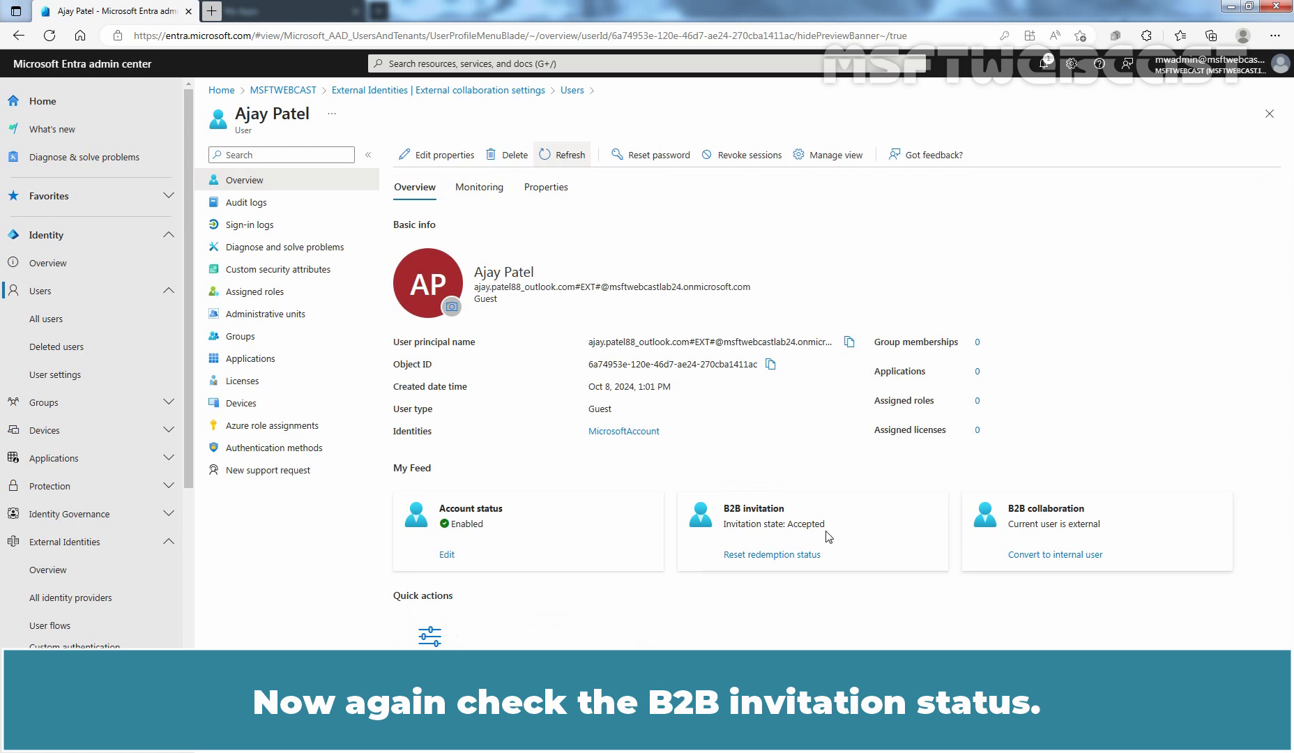
mouse_move(792, 538)
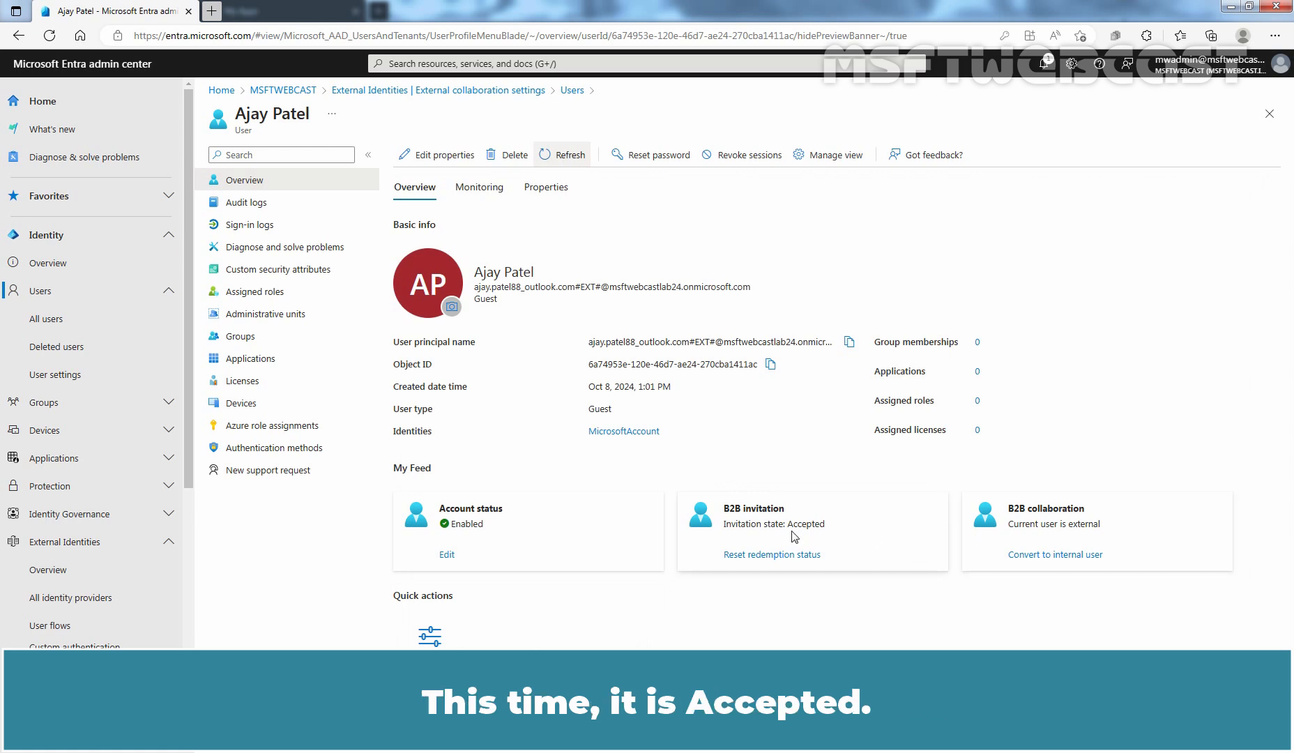